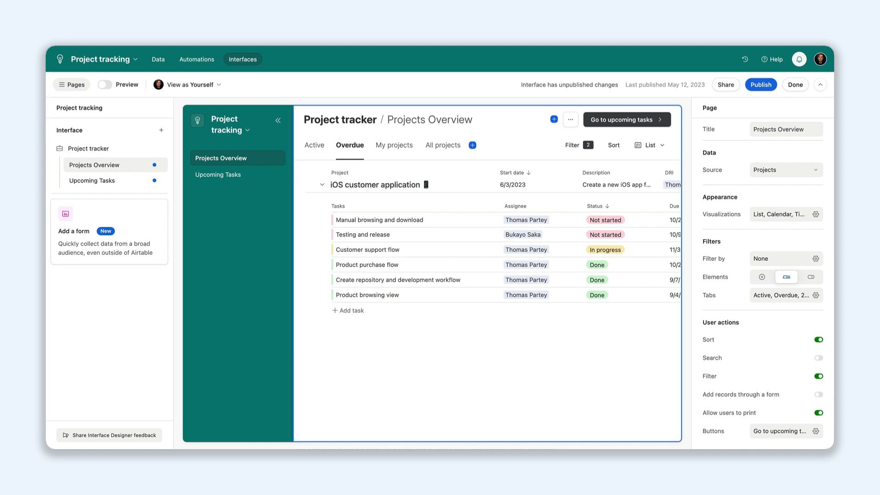
# Step: Show the 'Users can see' setting, viewer's records only, for Tasks, timelines, and assignees
pyautogui.click(161, 130)
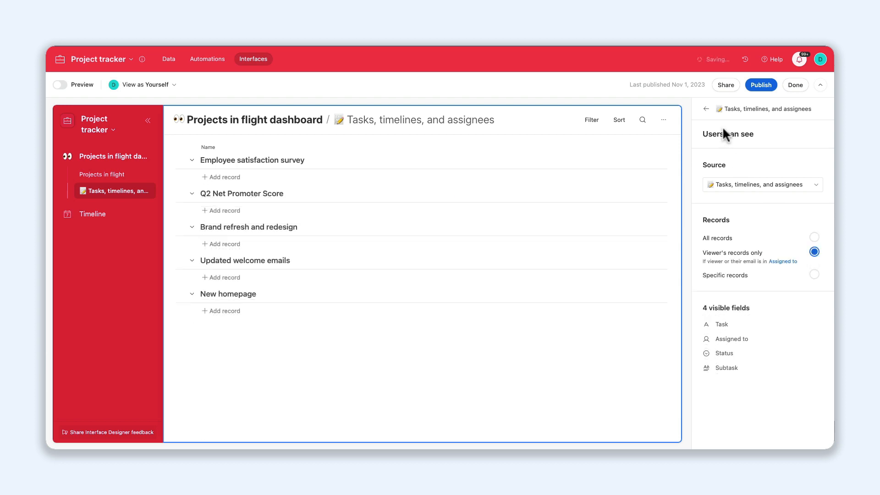
# Step: Leave the visibility settings and return to All Pages to reach Projects Overview
pyautogui.click(706, 108)
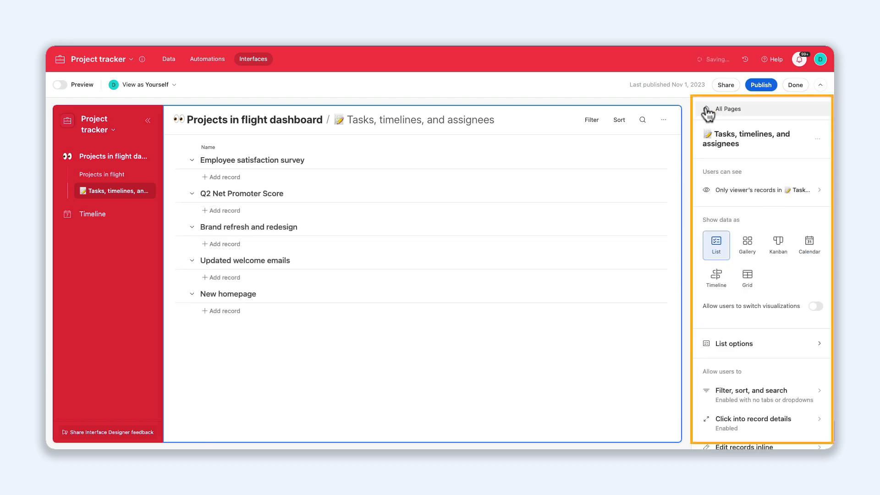
pyautogui.click(720, 109)
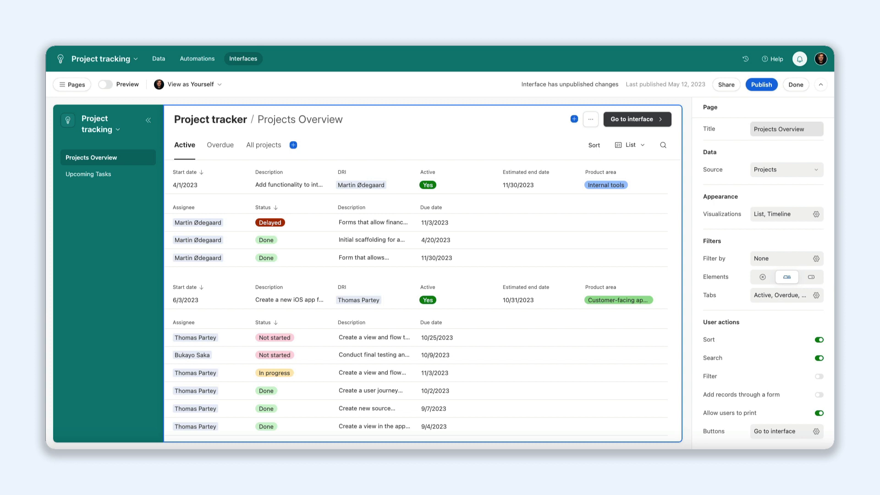
pyautogui.moveTo(809, 106)
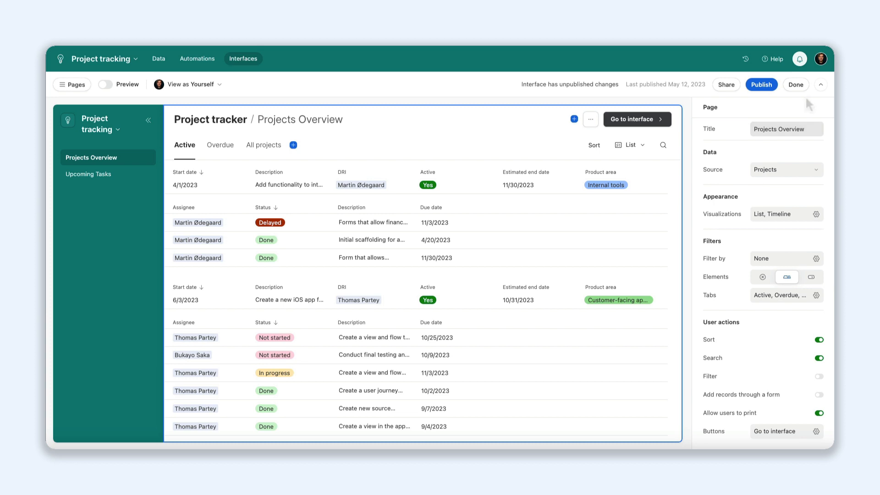
pyautogui.moveTo(805, 110)
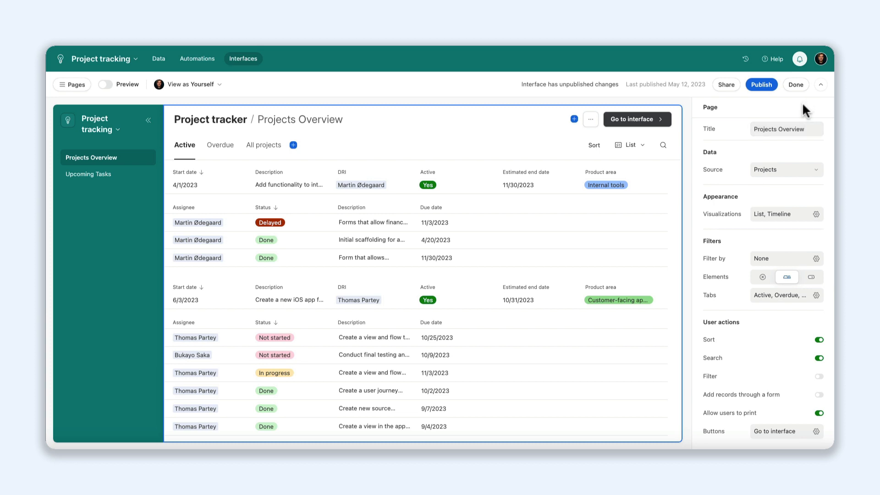
# Step: Keep Projects as the data source for the Projects Overview page
pyautogui.click(786, 128)
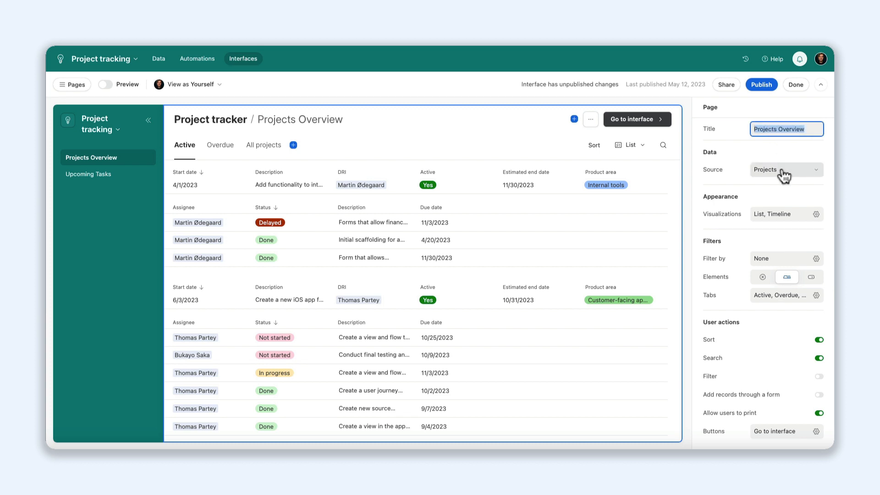
pyautogui.click(786, 169)
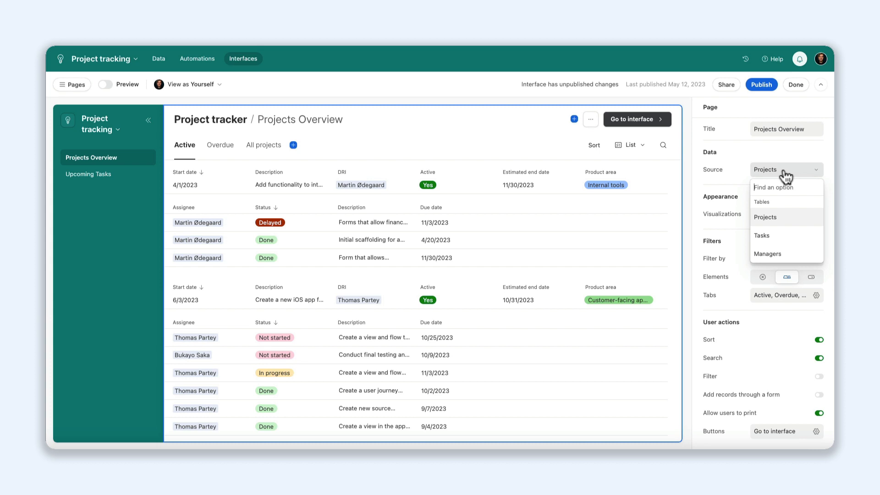
pyautogui.click(765, 218)
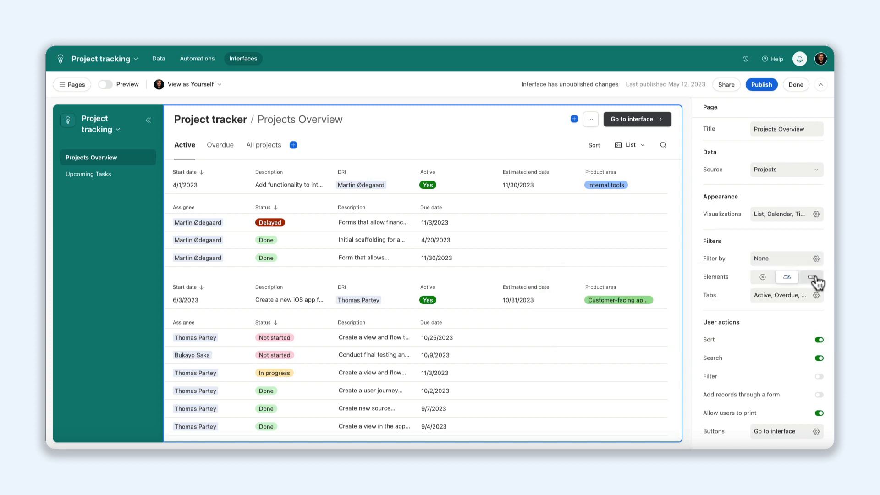
pyautogui.moveTo(811, 278)
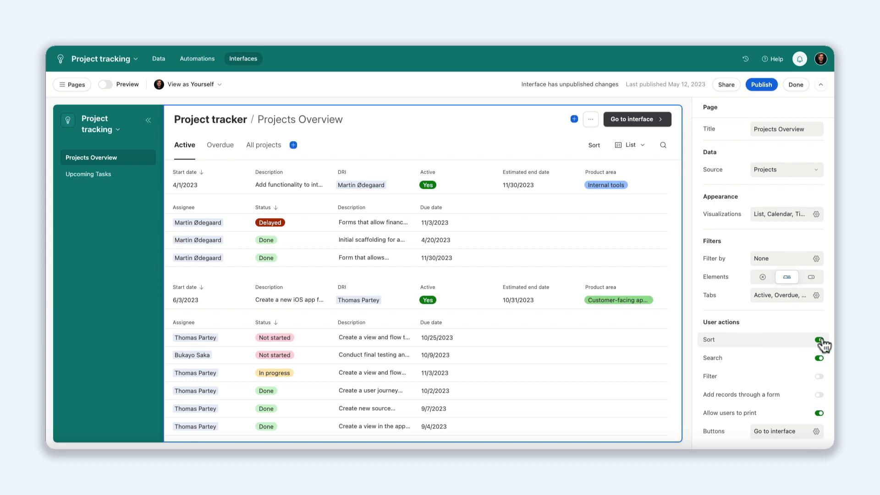
# Step: Turn off viewer search, try the form toggle, and review the page's button actions
pyautogui.click(818, 339)
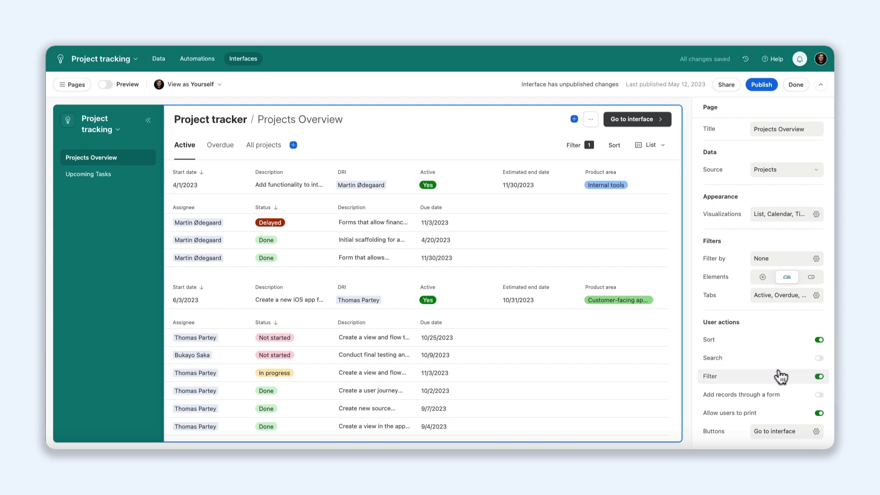
pyautogui.click(819, 394)
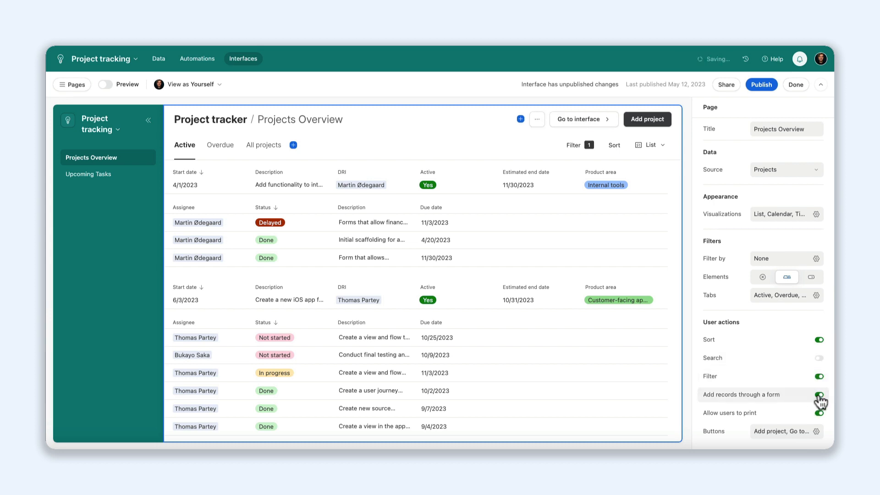
pyautogui.click(818, 395)
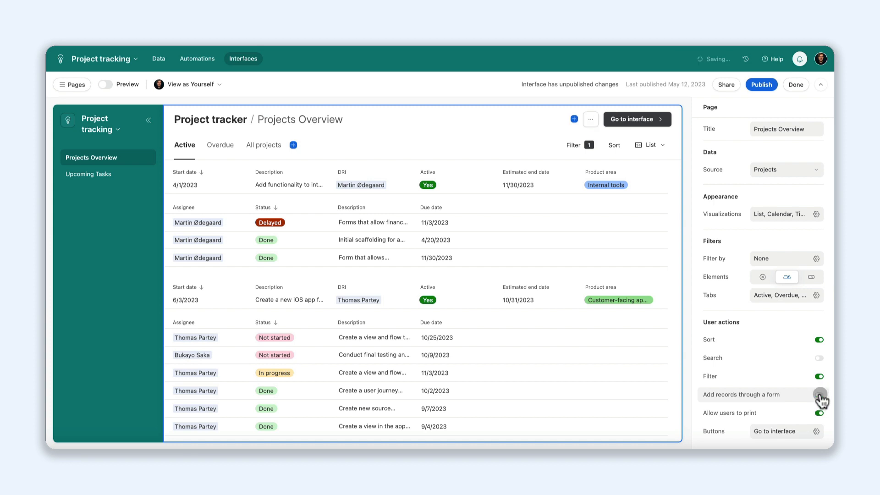
pyautogui.click(819, 395)
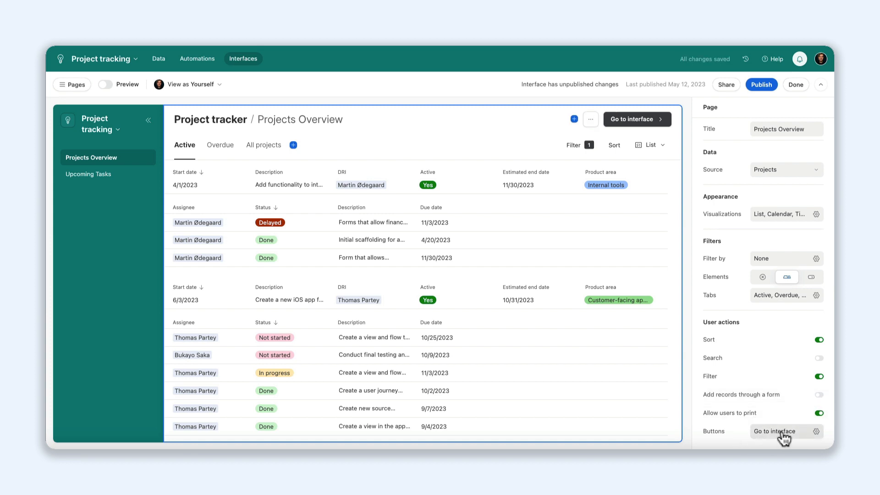
pyautogui.click(781, 431)
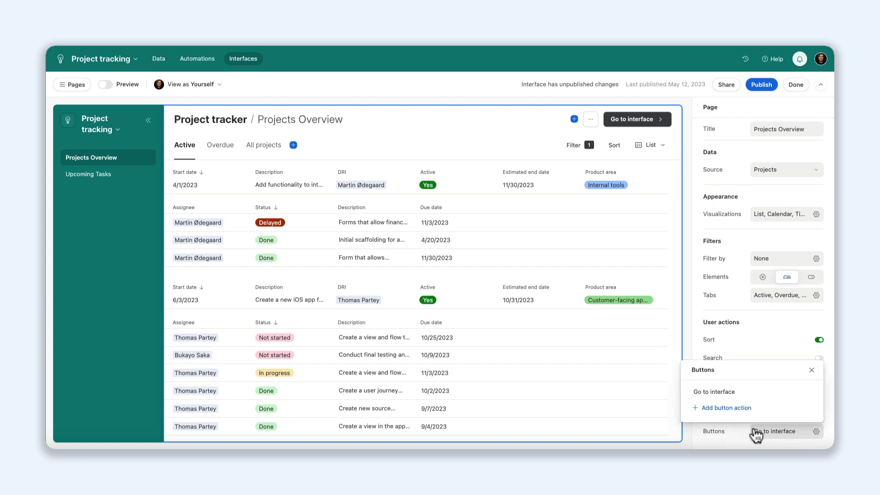
pyautogui.moveTo(747, 409)
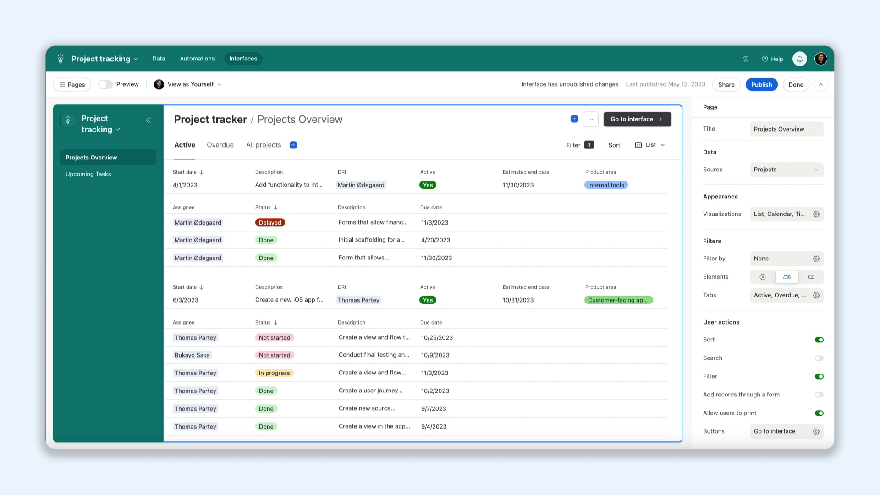
pyautogui.moveTo(232, 148)
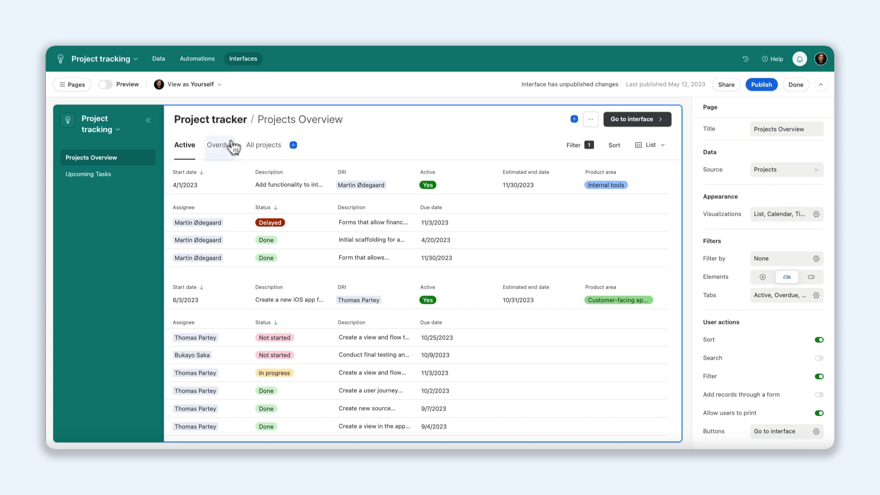
# Step: Add a new tab after the Overdue tab and name it 'My projects'
pyautogui.click(220, 145)
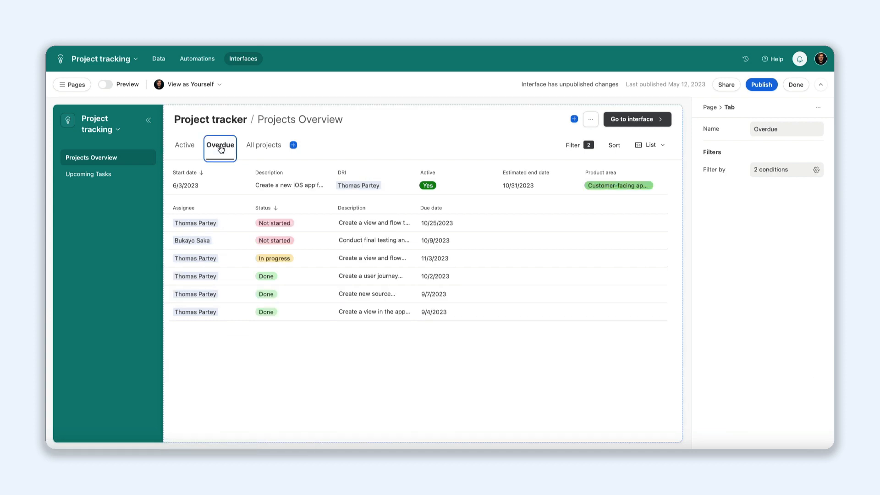
pyautogui.moveTo(227, 152)
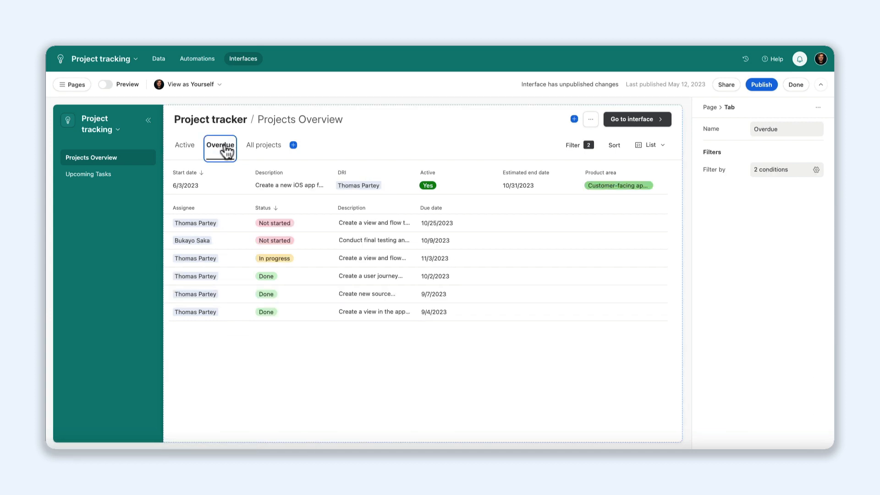
pyautogui.click(785, 129)
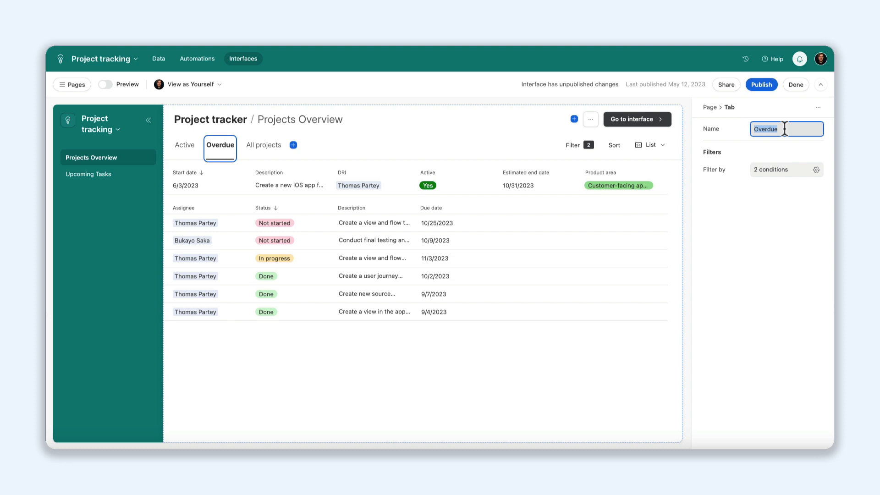
pyautogui.click(777, 170)
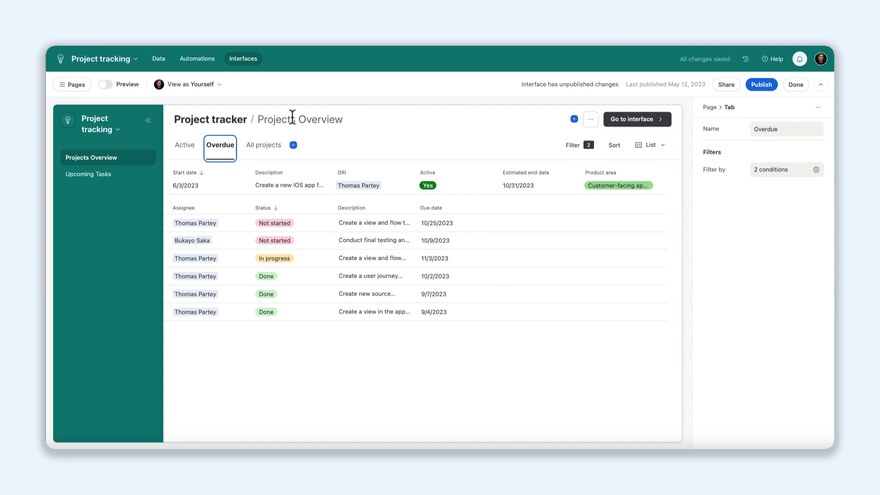
pyautogui.click(293, 145)
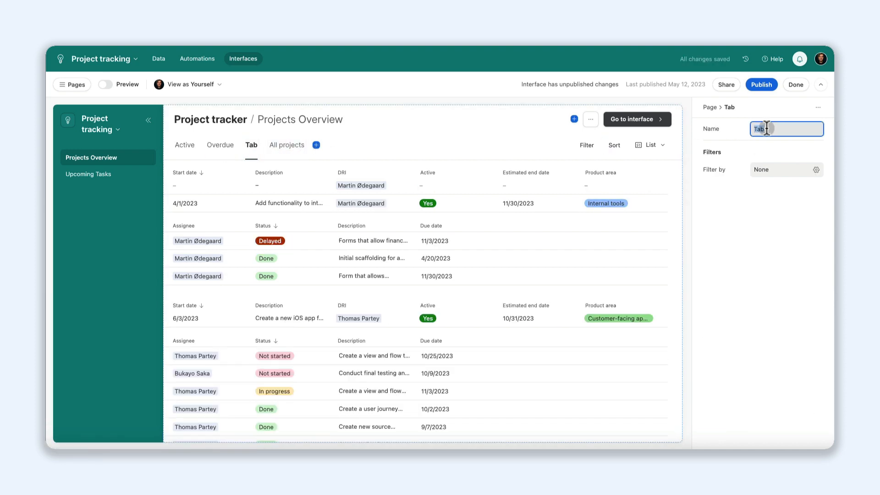
pyautogui.write('My projects')
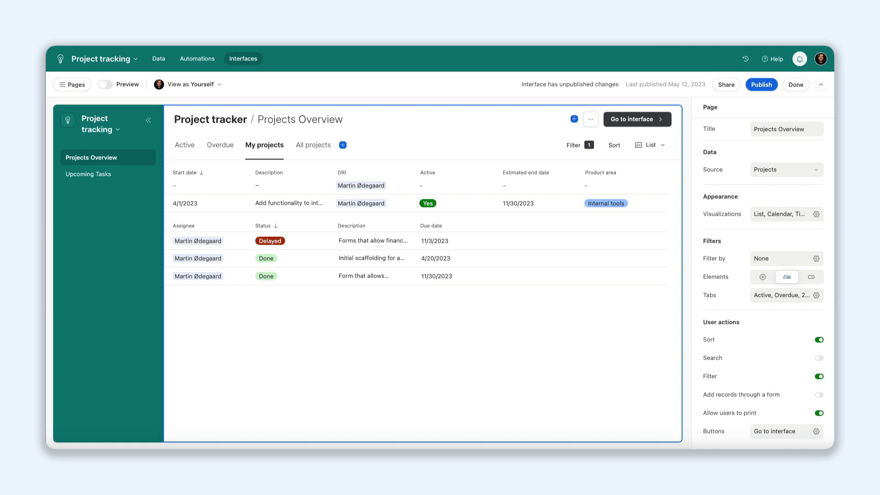
pyautogui.click(220, 145)
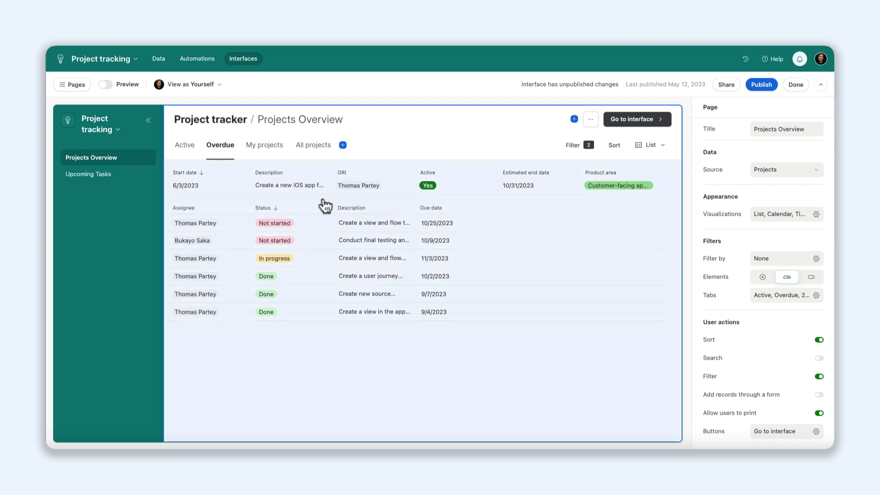
pyautogui.moveTo(328, 193)
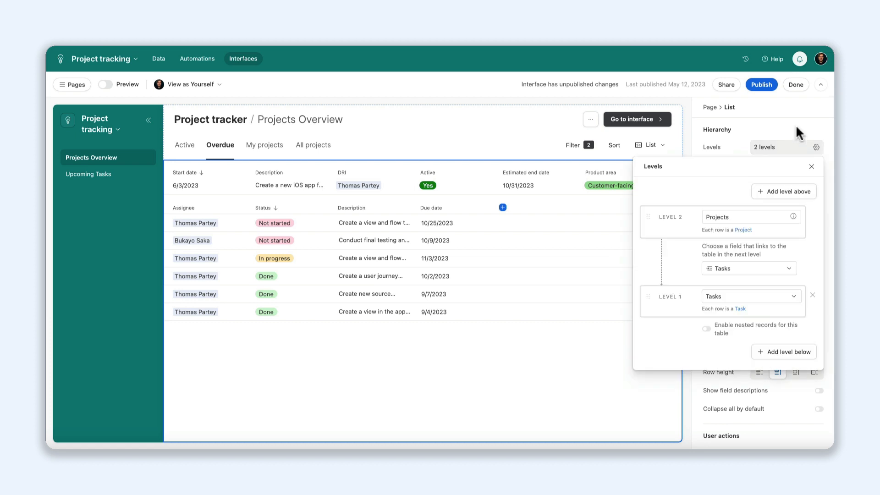
pyautogui.click(811, 167)
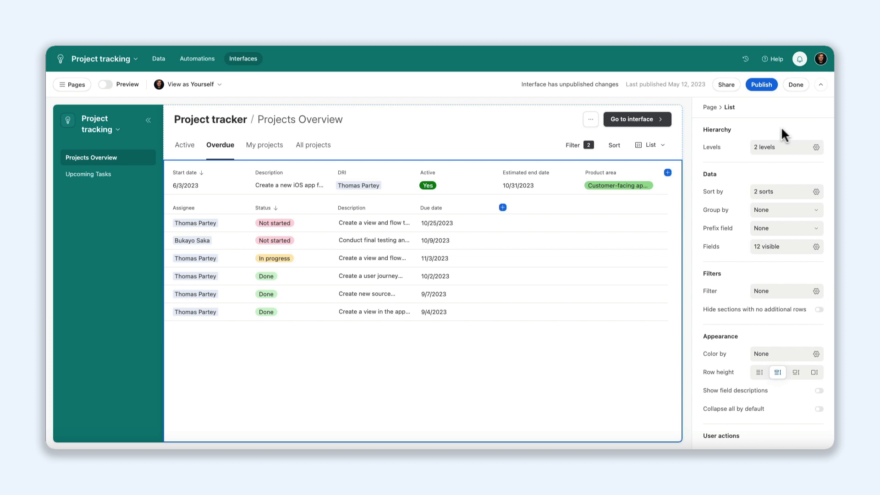
pyautogui.moveTo(775, 204)
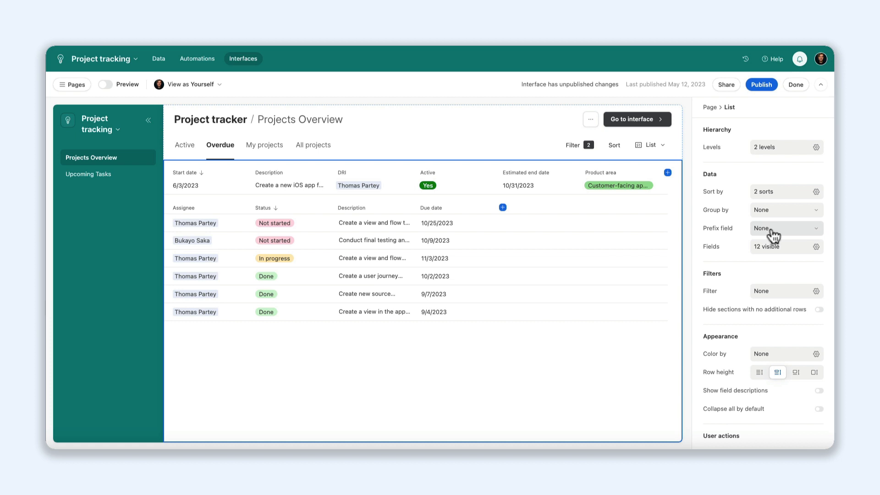
pyautogui.click(778, 247)
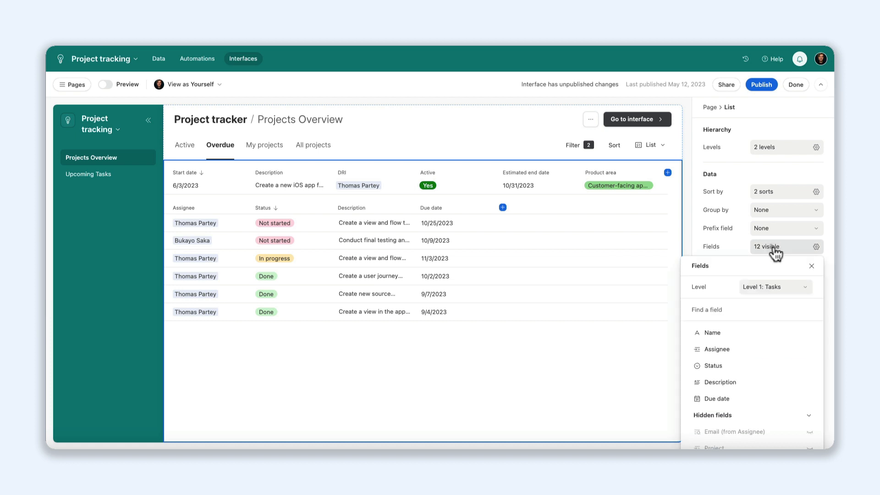
pyautogui.click(811, 266)
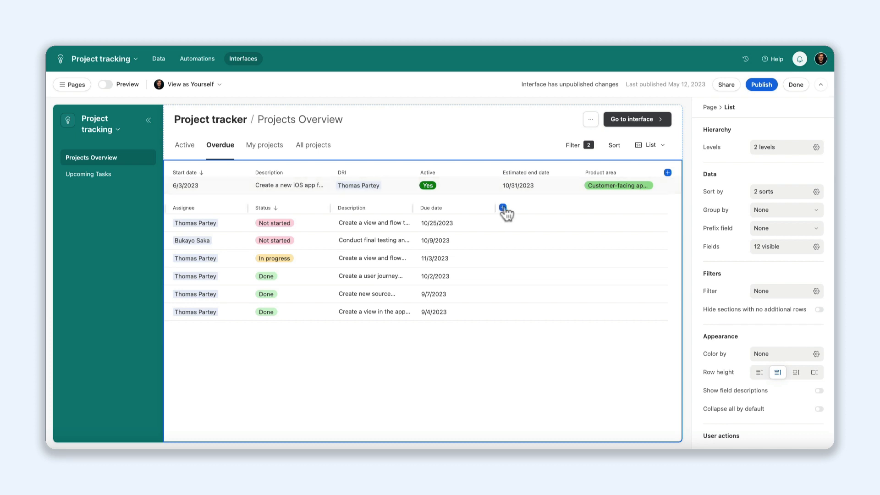
# Step: Show Time estimate (days) on tasks; create a field and hide 'Completed within timeframe?'
pyautogui.click(502, 207)
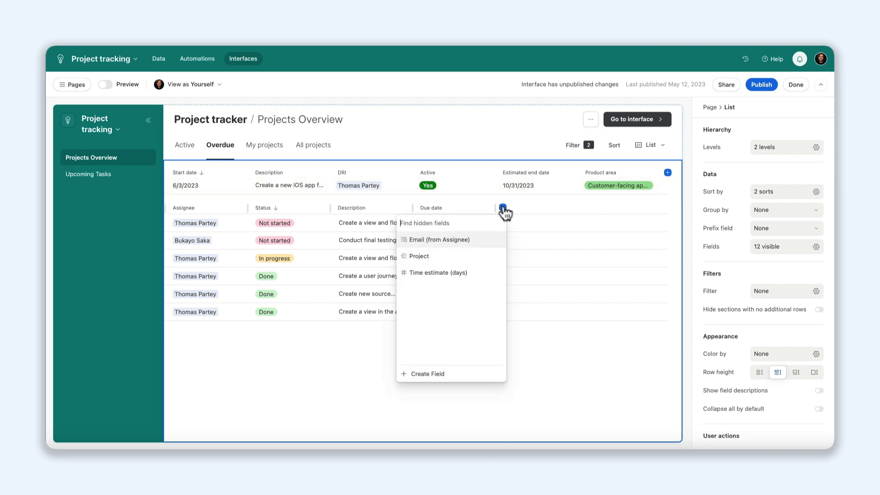
pyautogui.moveTo(463, 244)
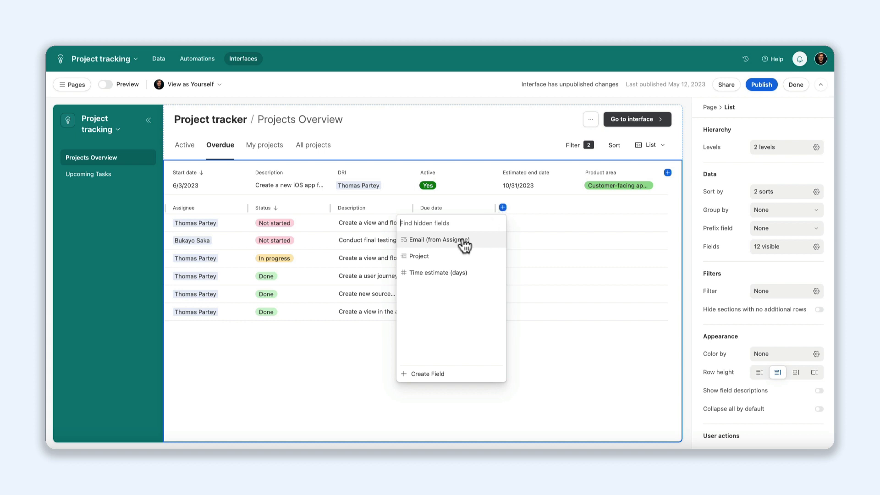
pyautogui.click(438, 273)
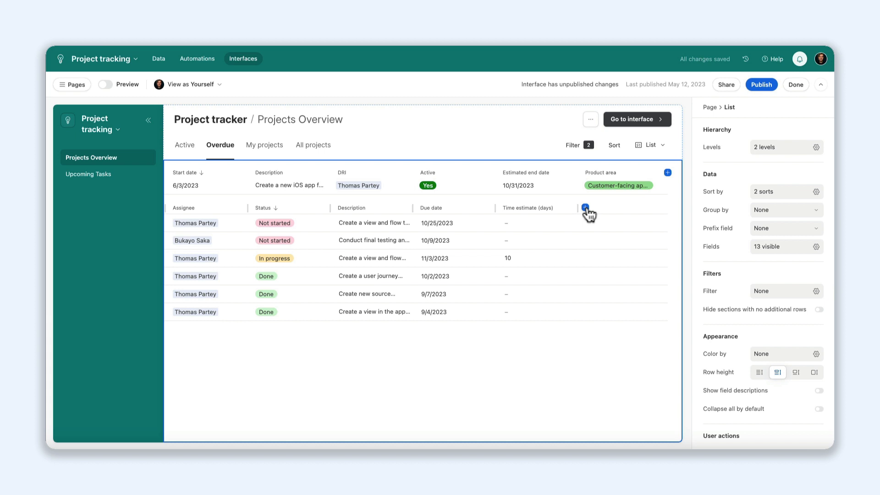
pyautogui.click(584, 208)
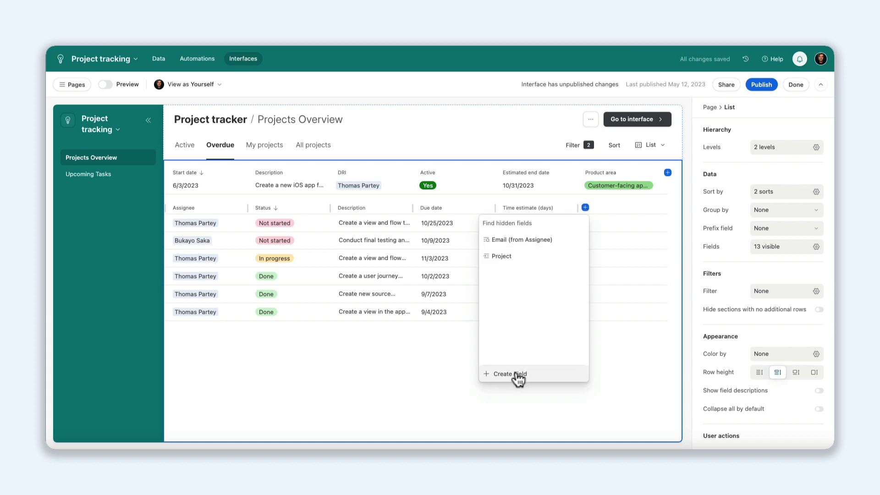
pyautogui.click(510, 374)
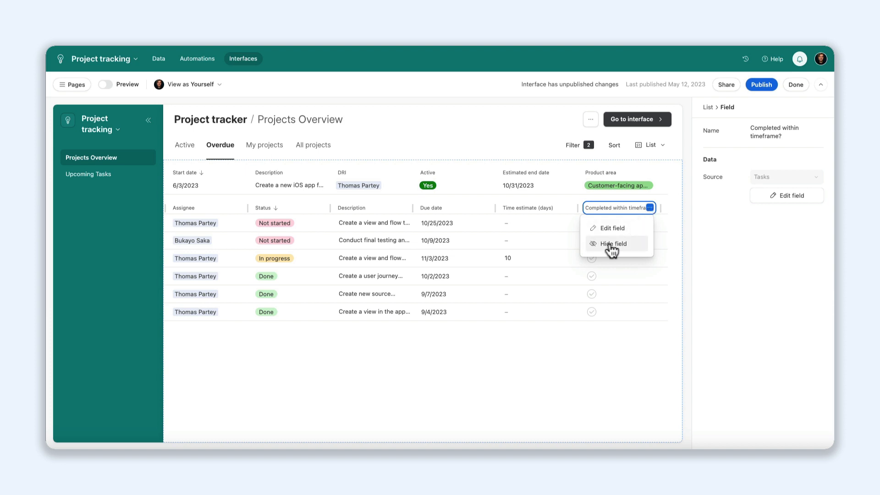
pyautogui.click(613, 243)
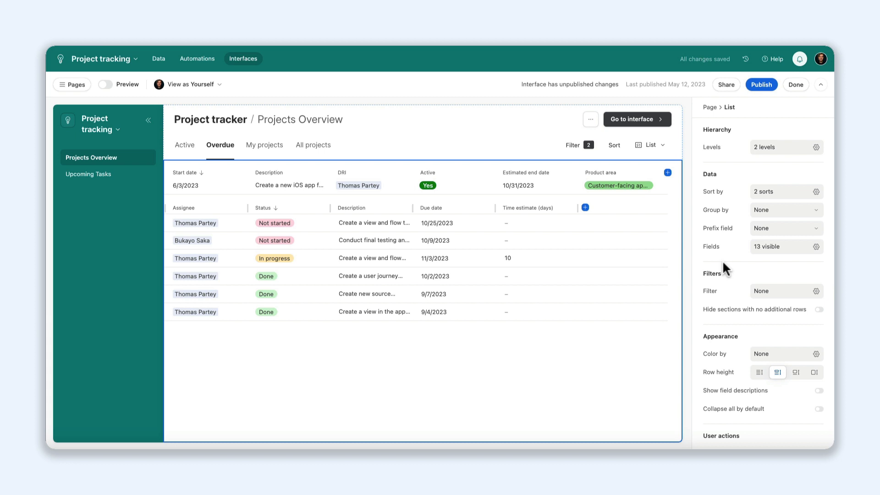
pyautogui.moveTo(736, 268)
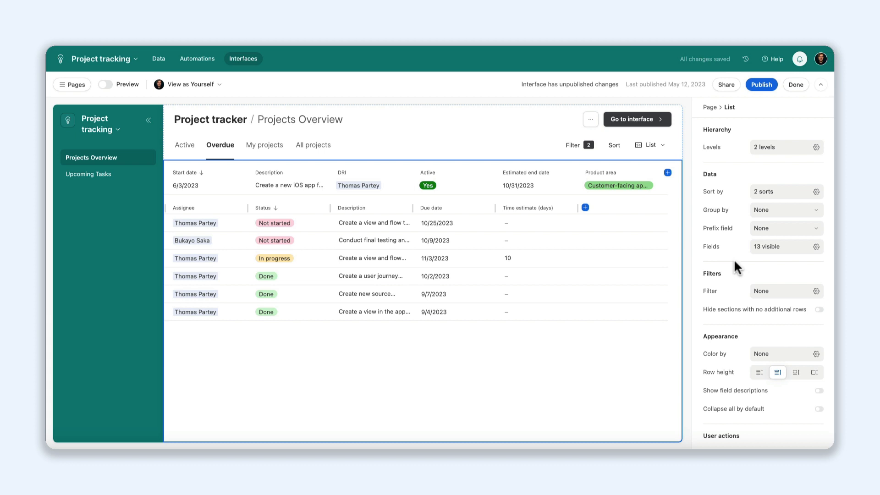
# Step: Scroll the properties panel down to the Color by and Row height options
pyautogui.scroll(-3)
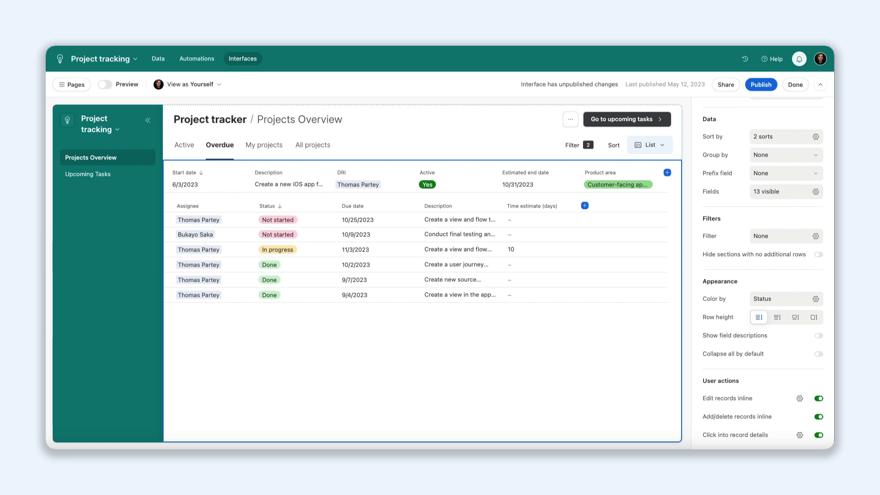
pyautogui.moveTo(775, 240)
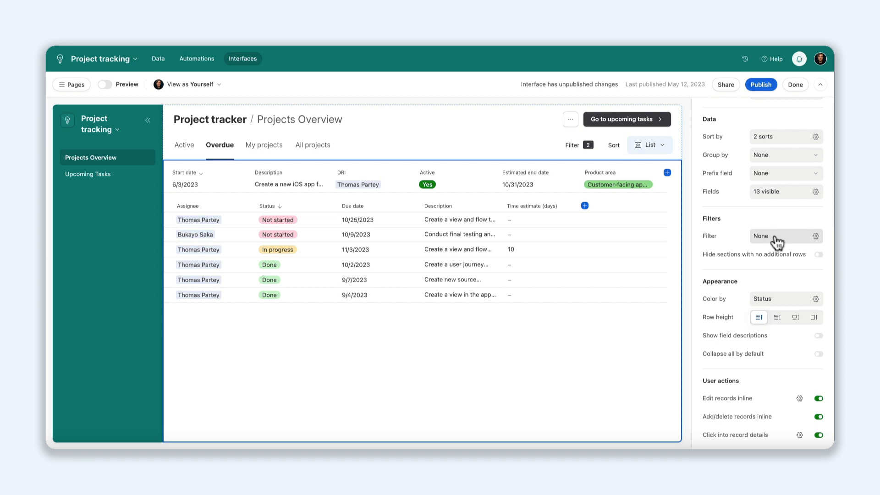
# Step: Open the list's filter settings and choose a record level to filter
pyautogui.click(779, 236)
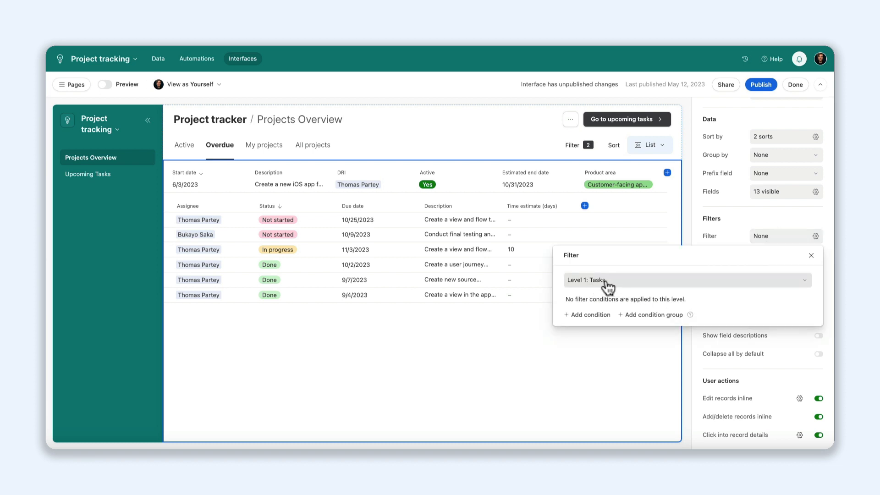
pyautogui.click(687, 280)
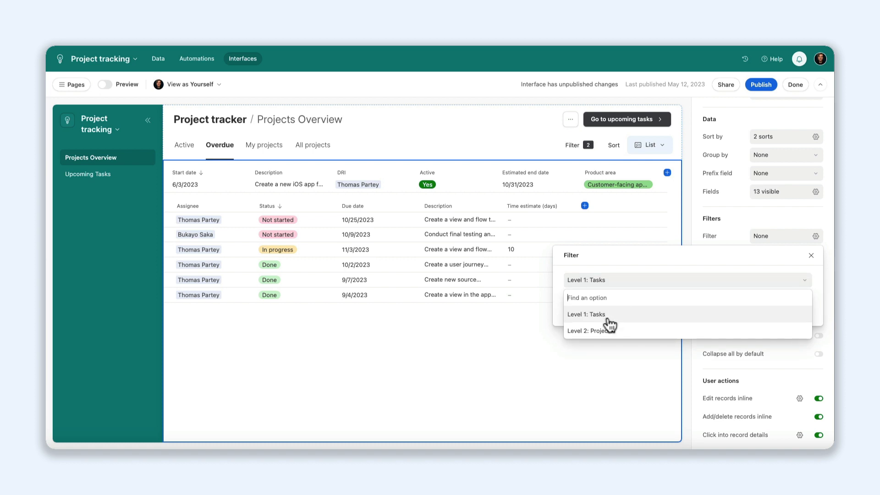
pyautogui.click(591, 330)
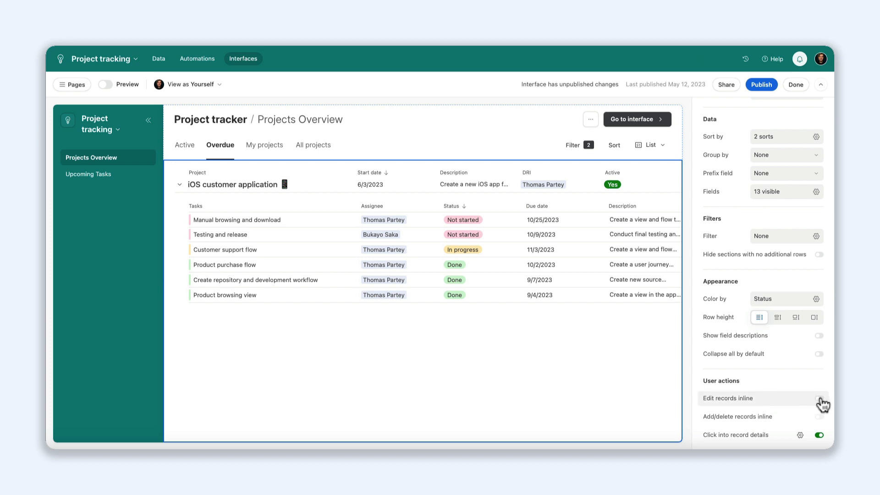
# Step: Turn on Edit records inline and Add/delete records inline for the task list
pyautogui.click(819, 398)
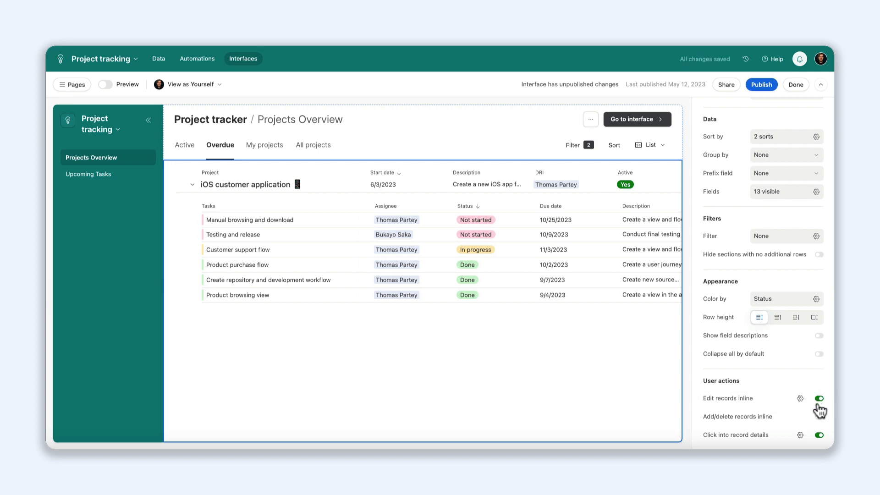
pyautogui.click(818, 417)
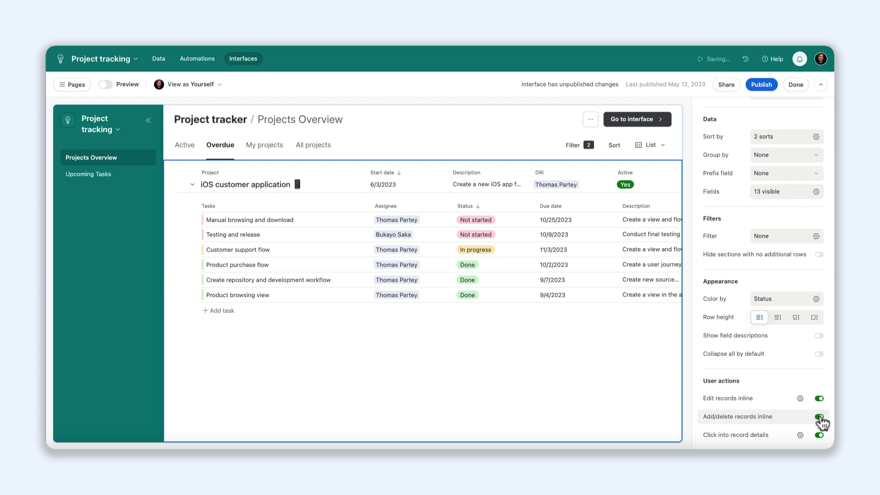
pyautogui.click(818, 417)
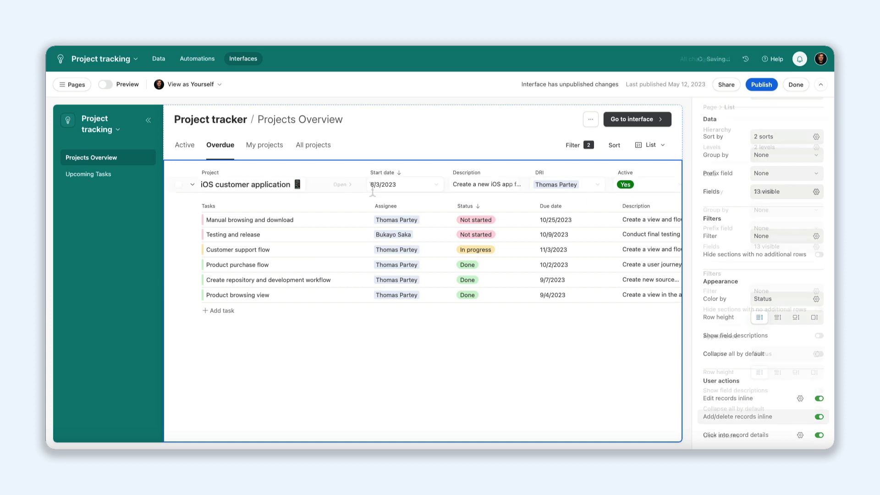
# Step: Show Tasks as a Kanban view in the iOS customer application record details
pyautogui.click(339, 184)
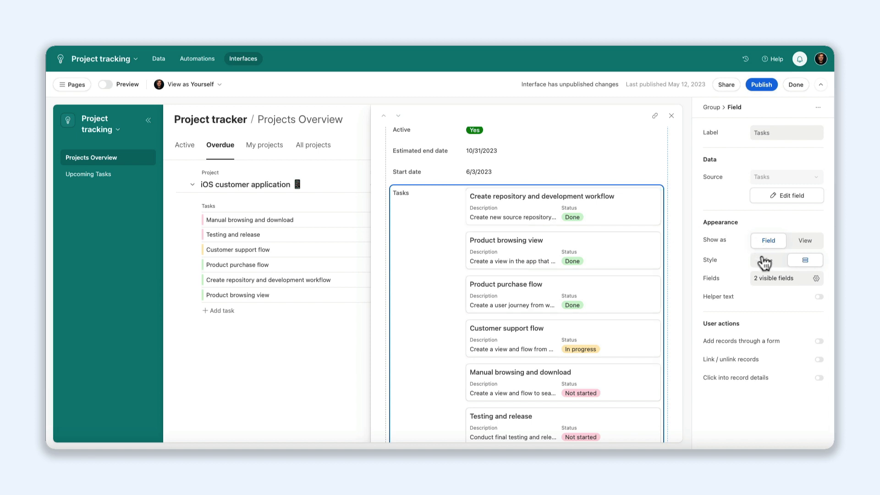
pyautogui.click(768, 260)
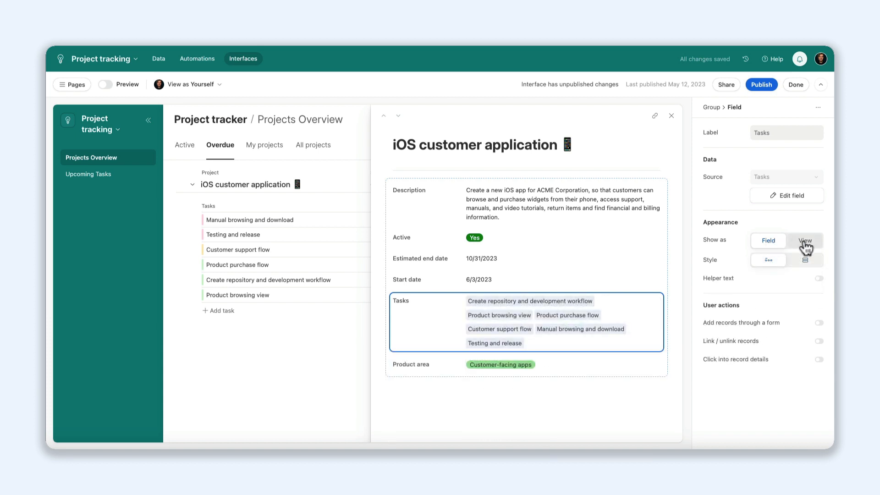
pyautogui.click(805, 240)
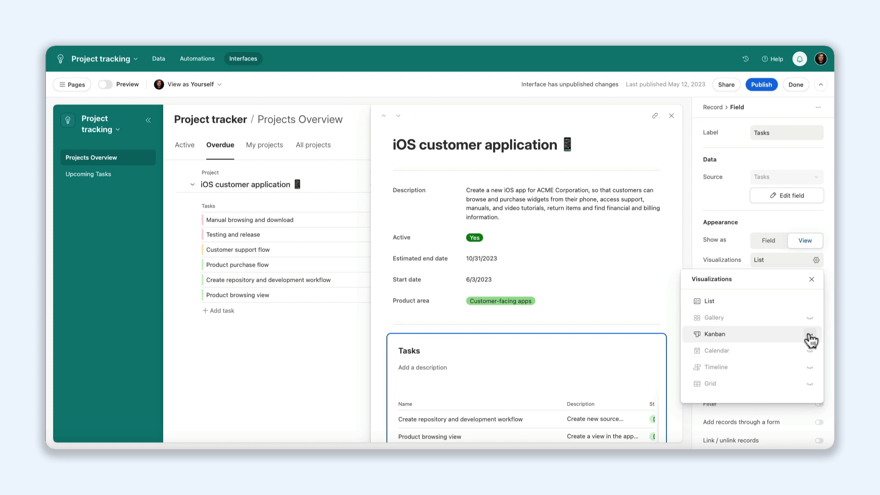
pyautogui.click(714, 334)
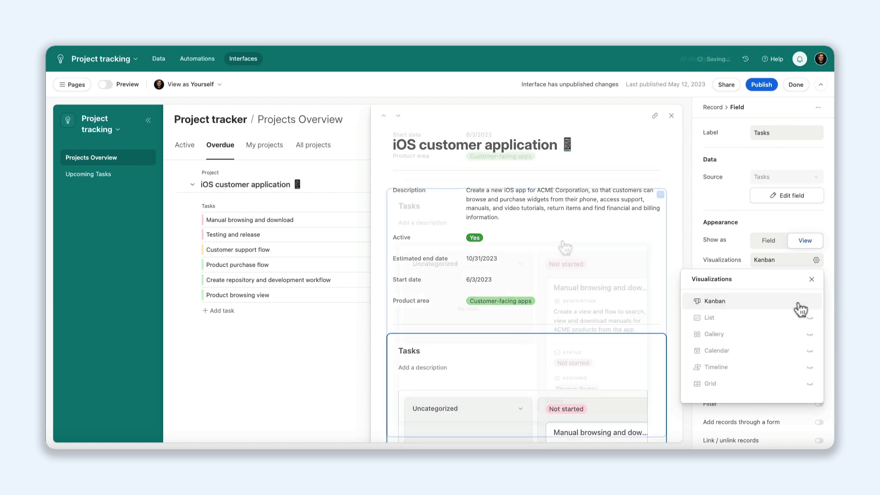
pyautogui.click(715, 301)
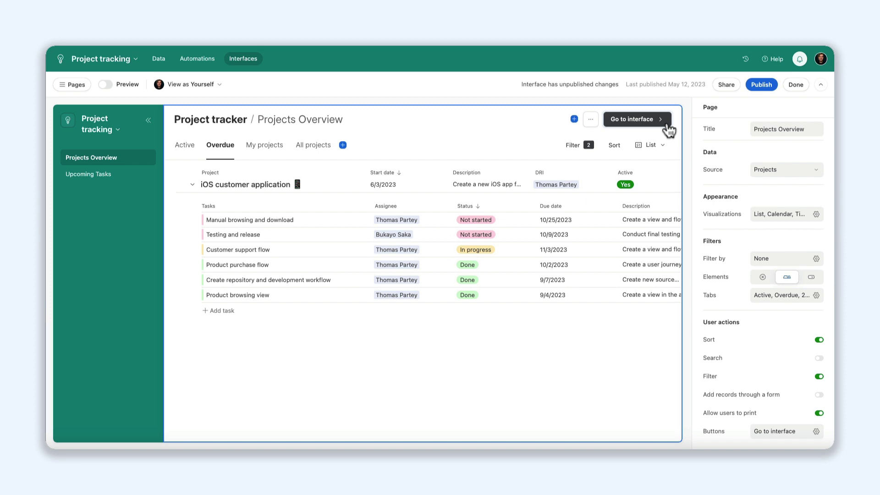
# Step: Select the page's Go to interface button to configure its destination
pyautogui.click(636, 119)
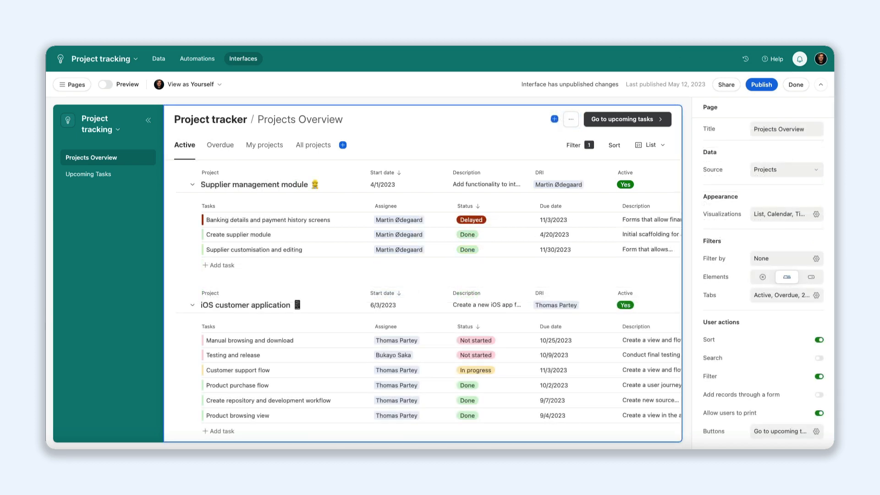
# Step: Switch the Active projects visualization from List to Calendar, showing June 2023
pyautogui.click(650, 145)
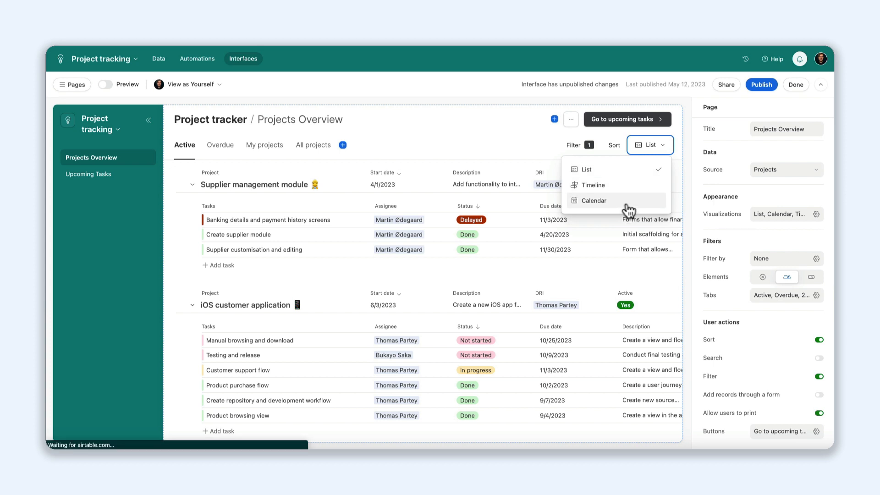
pyautogui.click(594, 200)
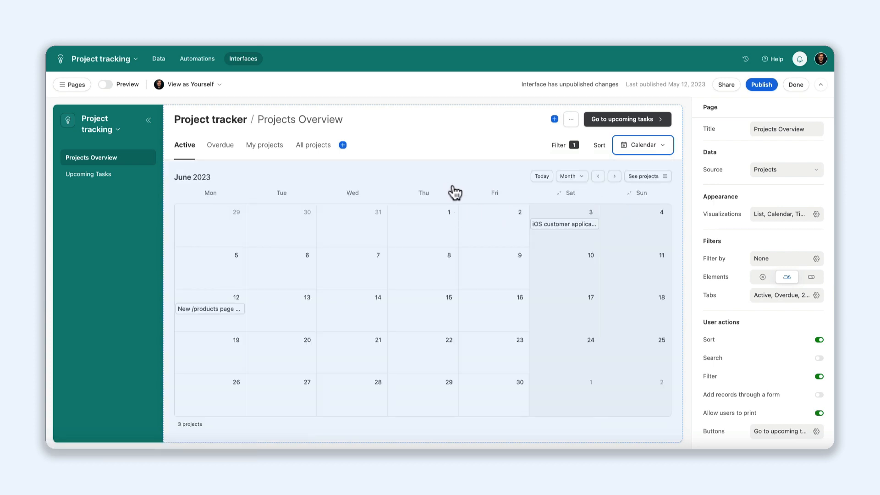